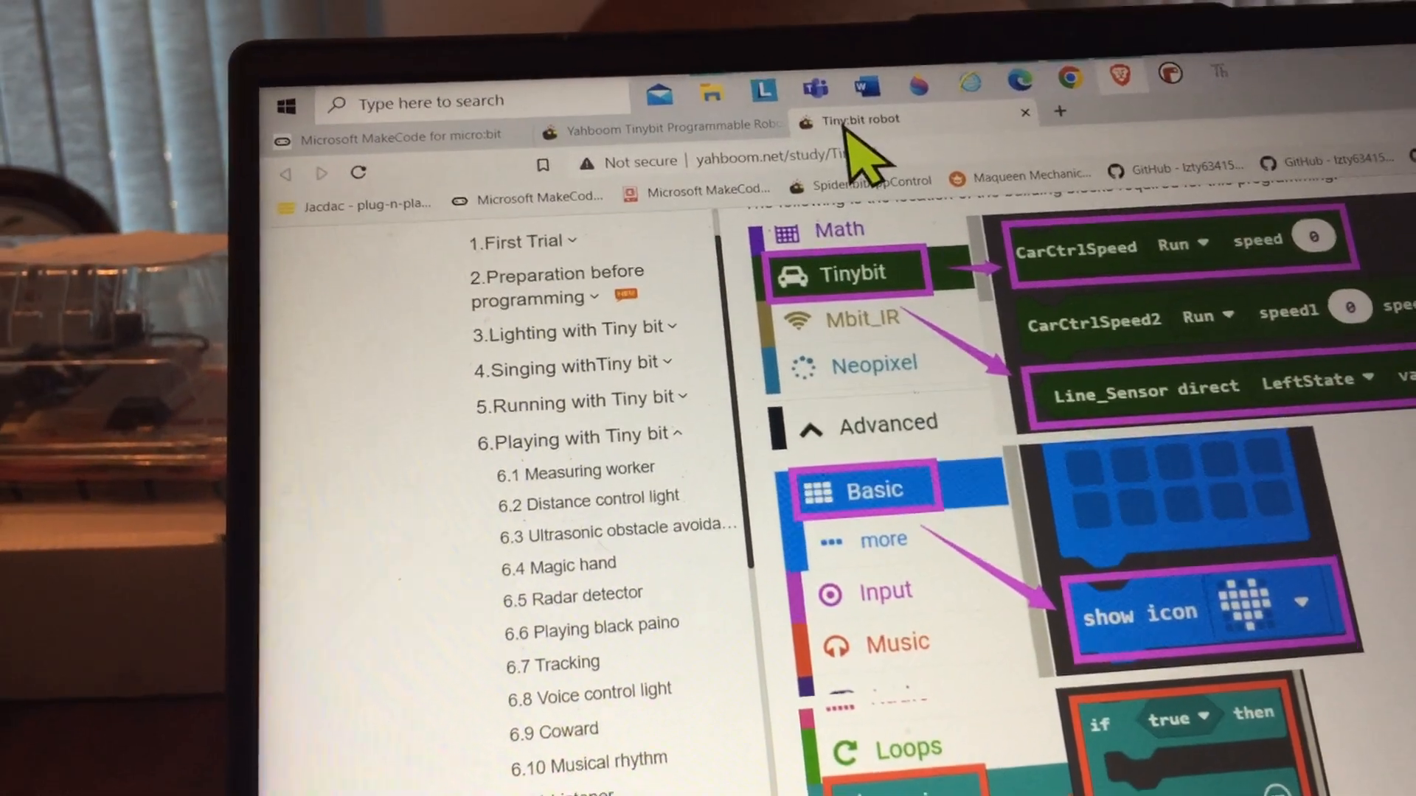
Scroll the Downloads folder to locate microbit-Tracking (1).hex.
{"action": "scroll", "scroll_direction": "down", "scroll_amount": 3}
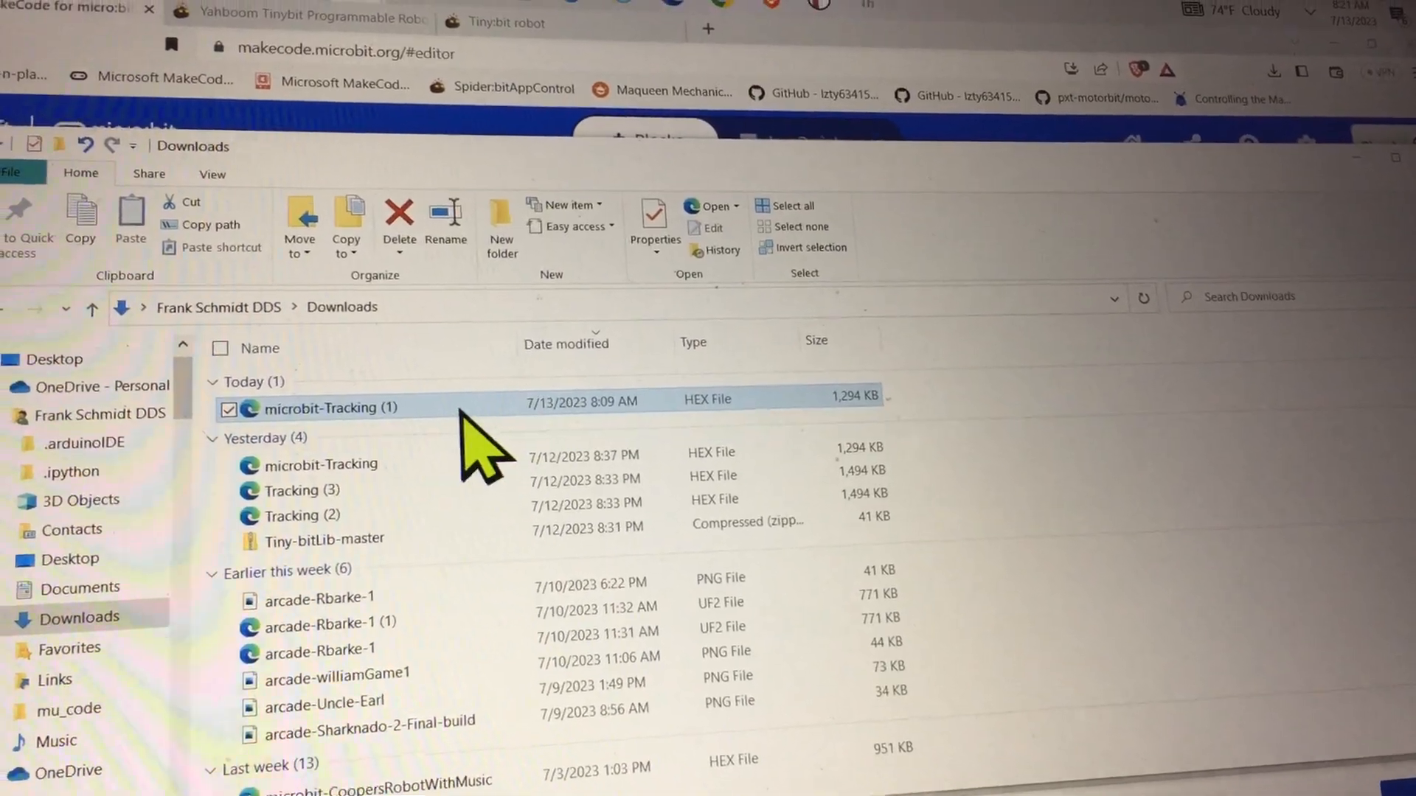
Open microbit-Tracking (1).hex in Edge, close two duplicate tabs, and start a blank tab.
{"action": "double_click", "coordinate": [330, 408]}
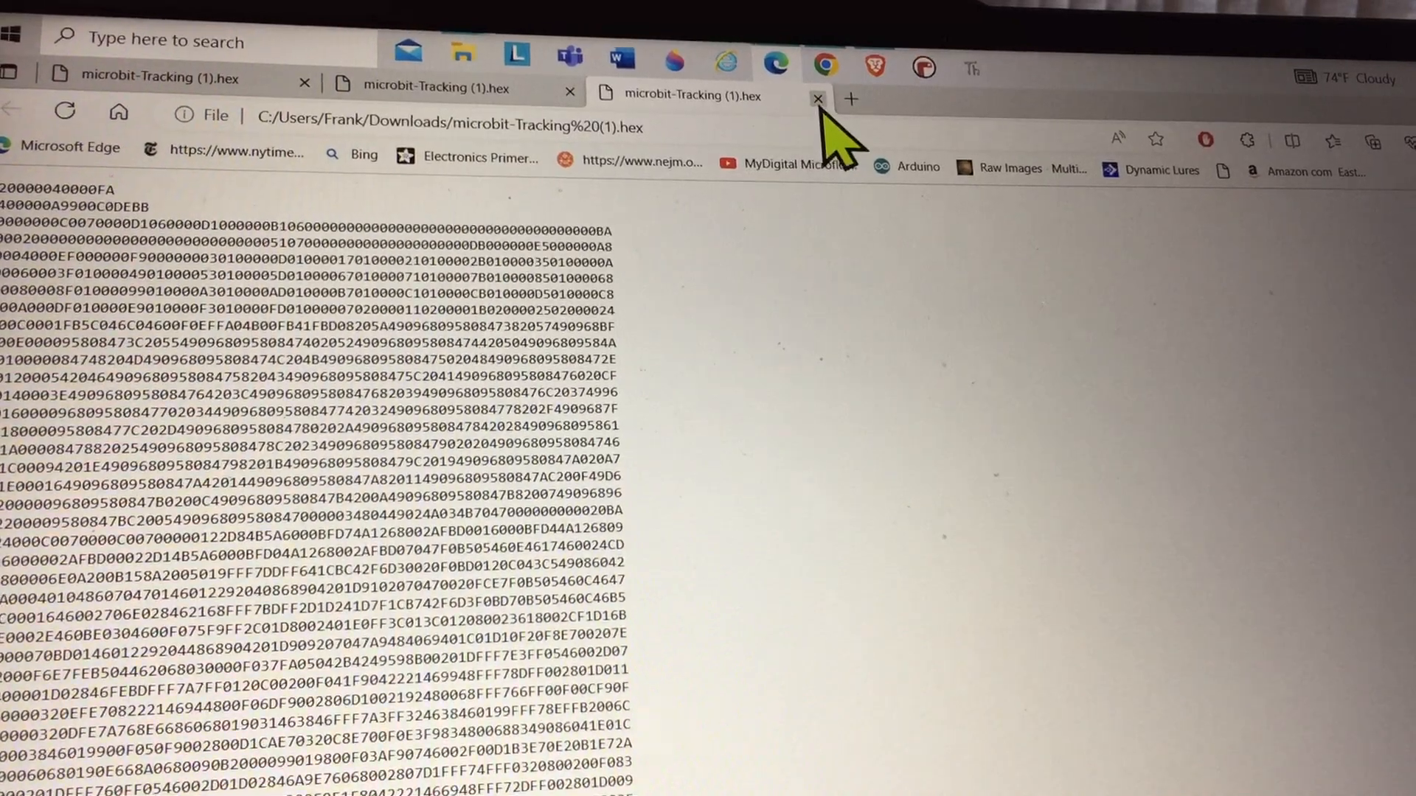
{"action": "left_click", "coordinate": [816, 100]}
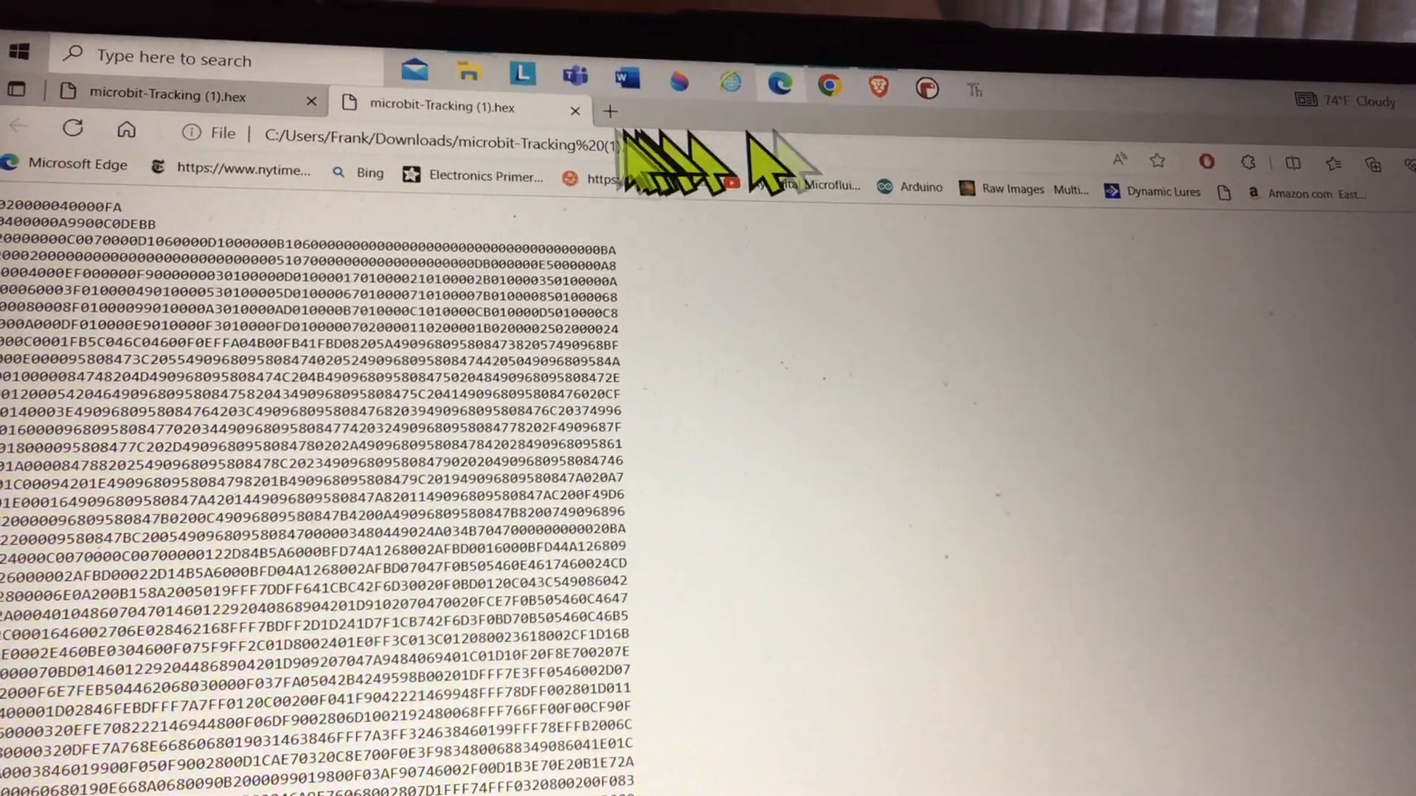
{"action": "left_click", "coordinate": [575, 110]}
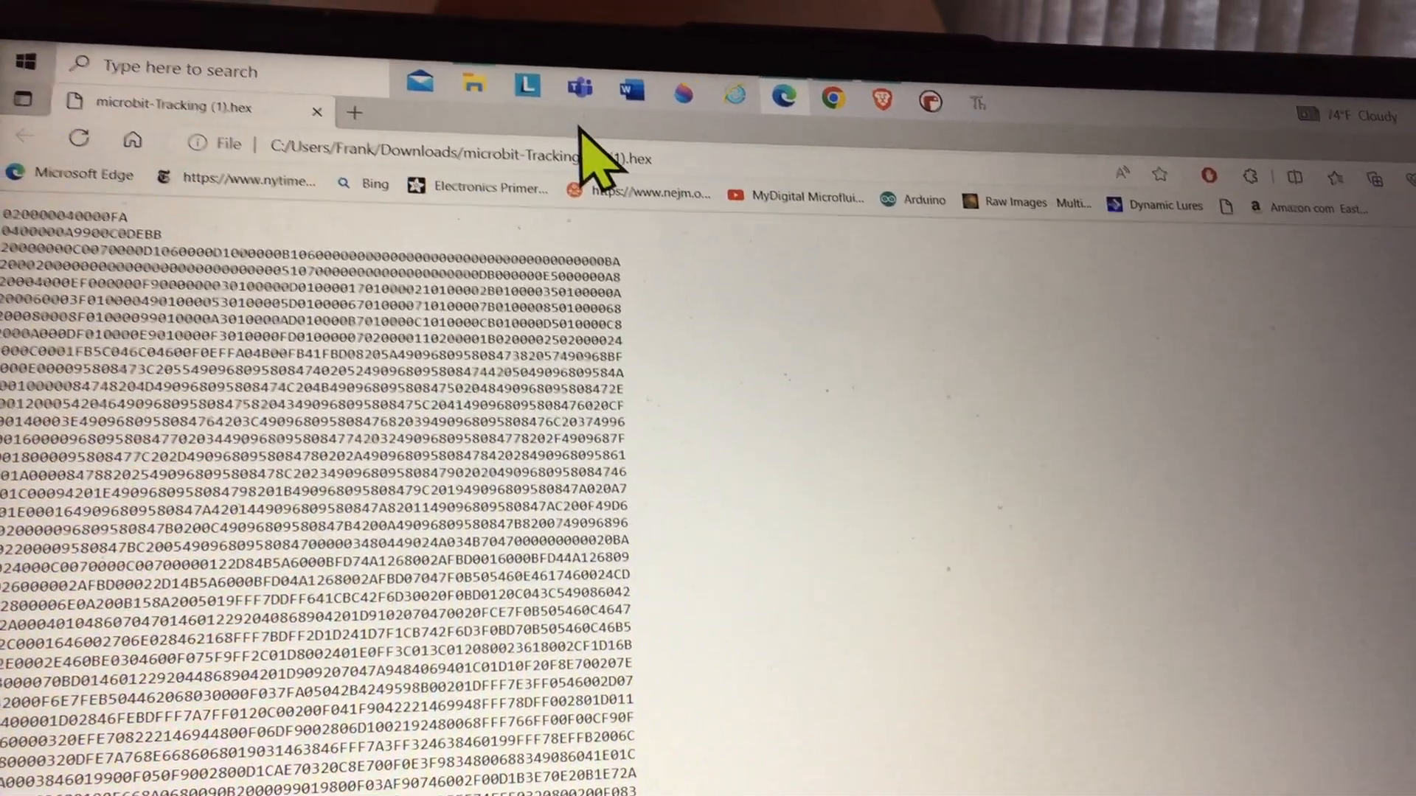
{"action": "left_click", "coordinate": [353, 112]}
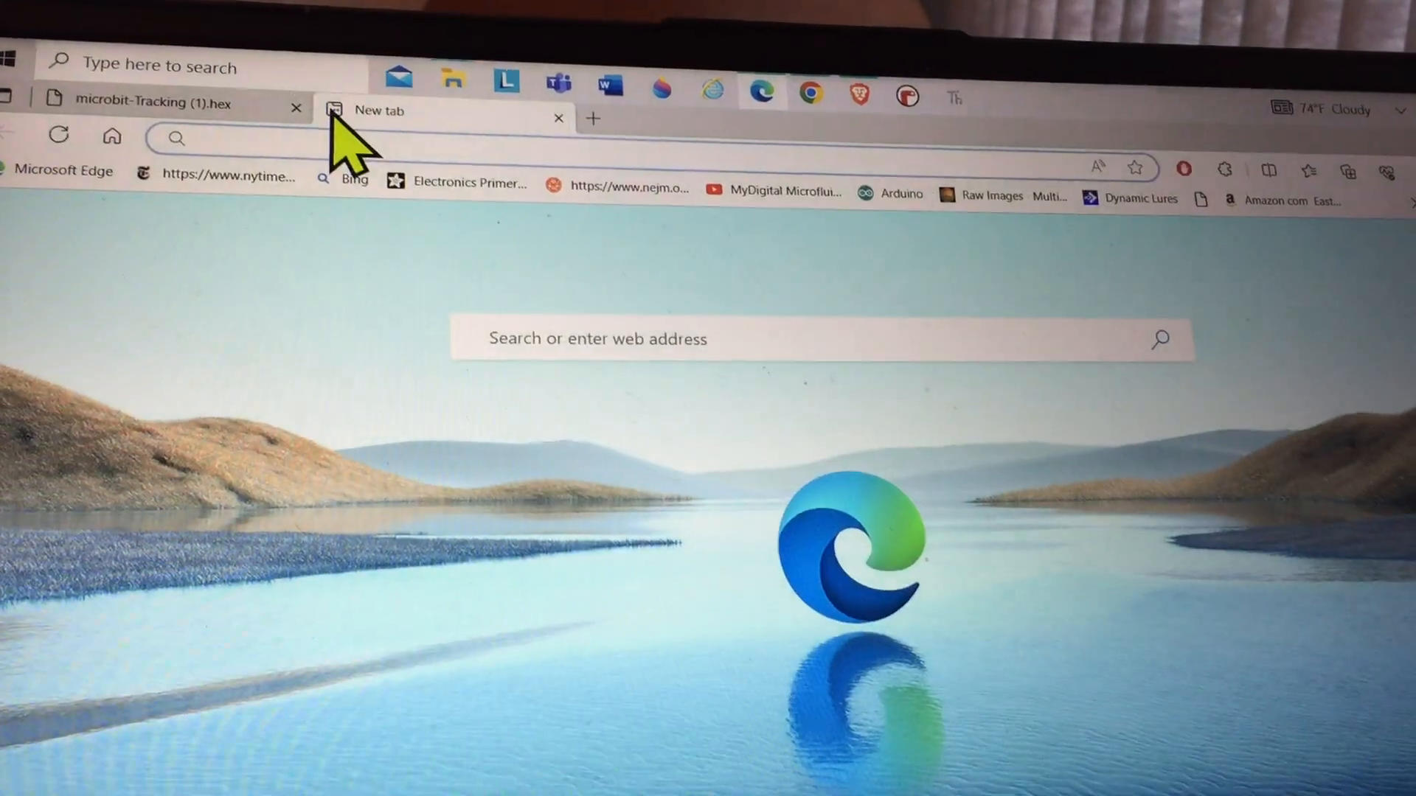
{"action": "mouse_move", "coordinate": [456, 85]}
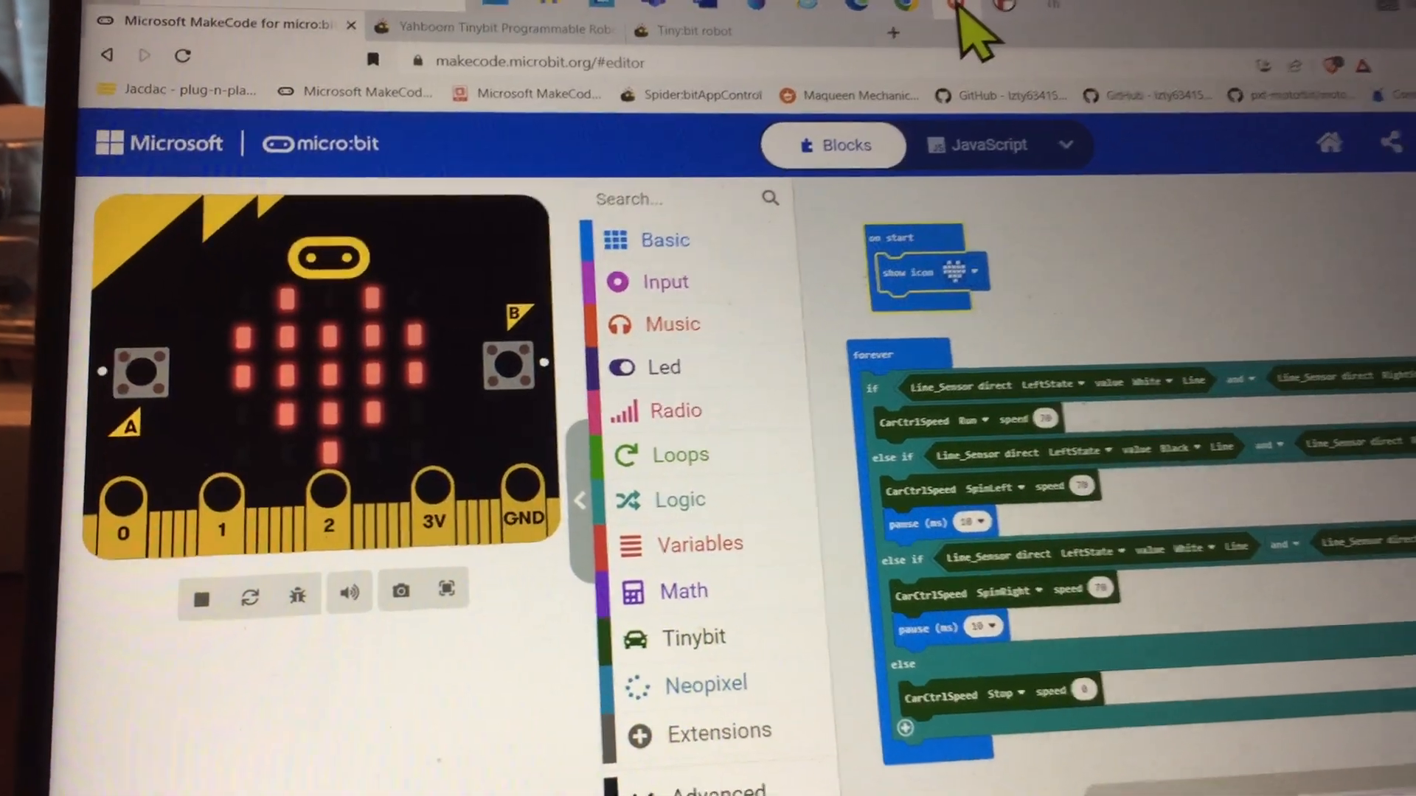
Scroll the Tracking project's Blocks workspace to view the forever loop's line-sensor if/else blocks.
{"action": "scroll", "scroll_direction": "down", "scroll_amount": 3}
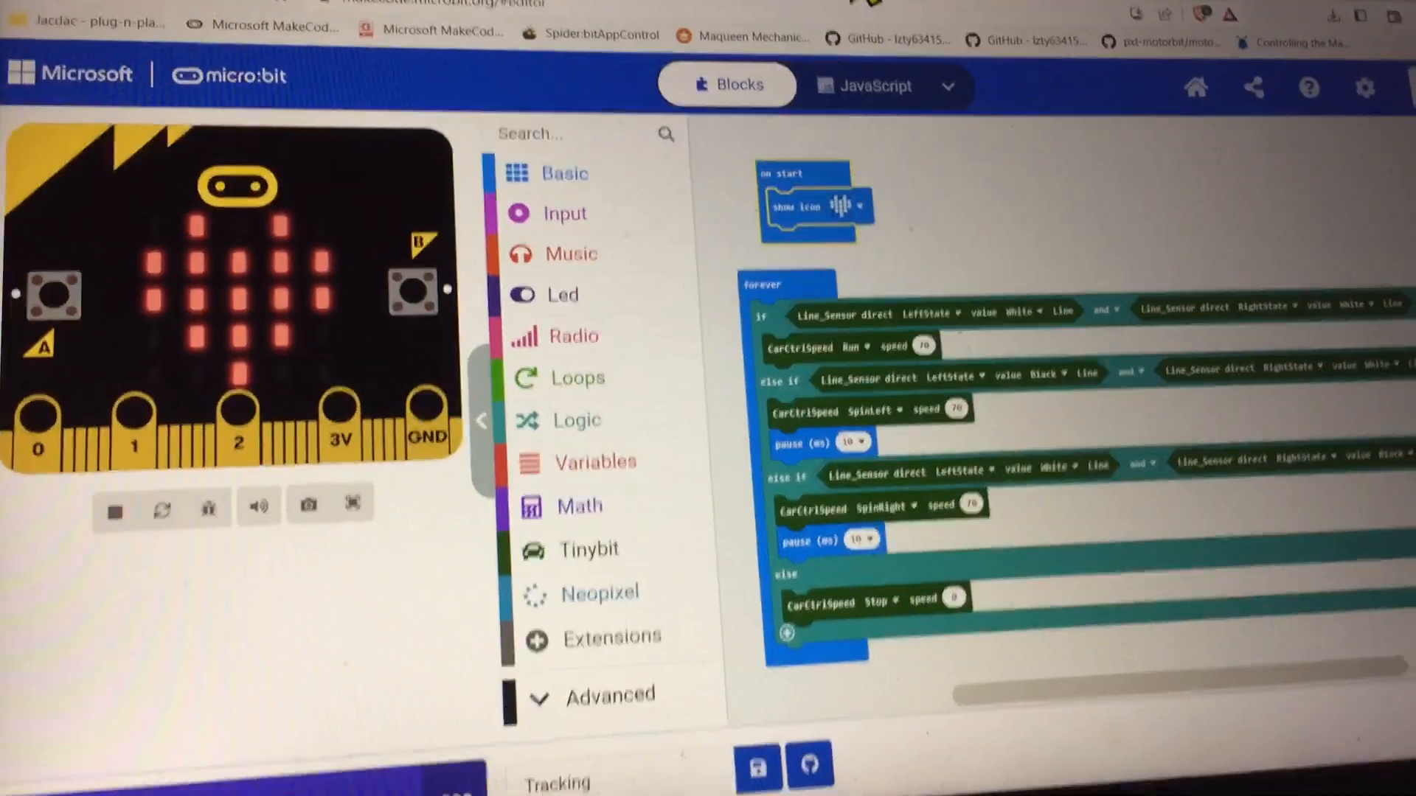